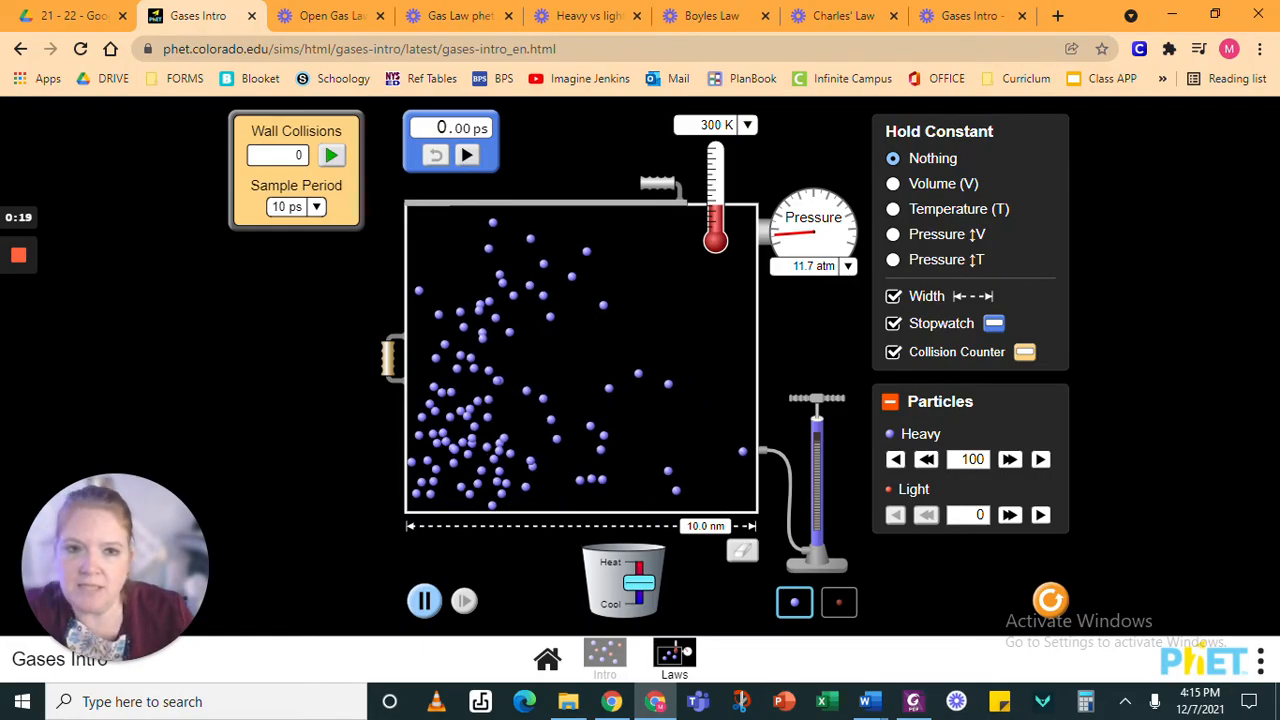
Hold temperature constant and drag the container wall back to 10.0 nm (11.7 atm)
{"action": "left_click", "coordinate": [892, 208]}
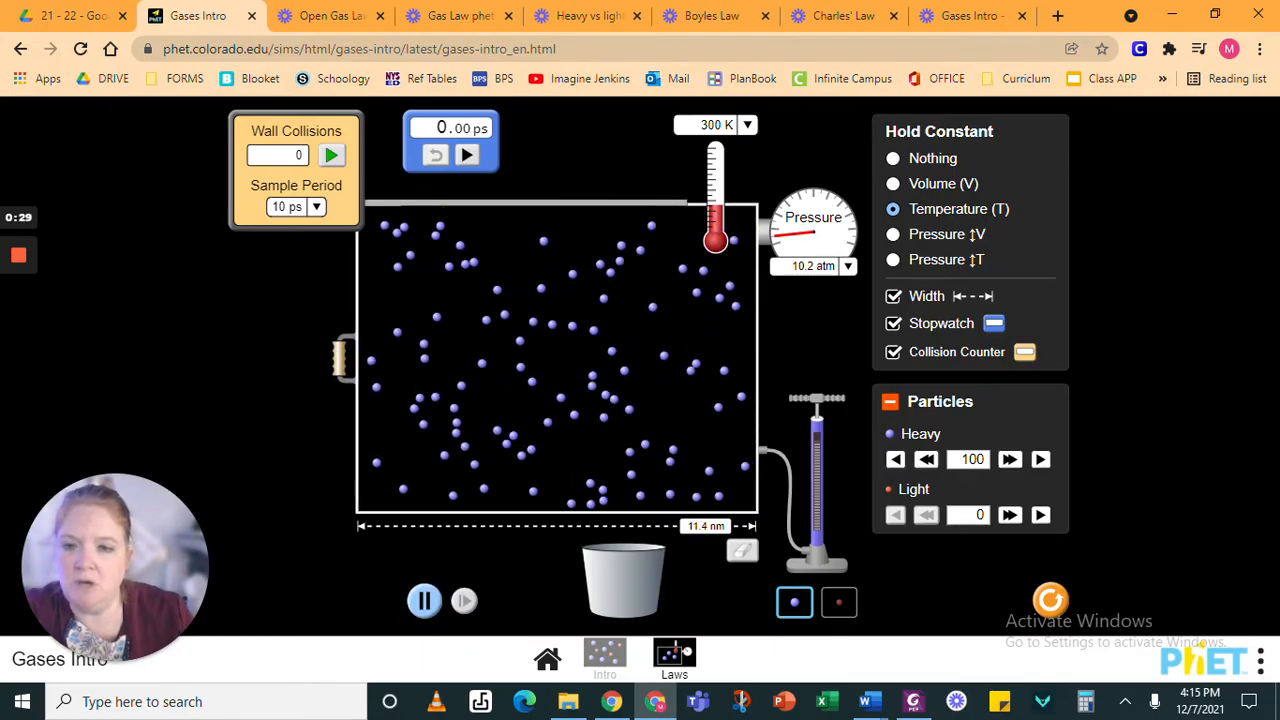
{"action": "left_click_drag", "start_coordinate": [358, 360], "coordinate": [423, 360]}
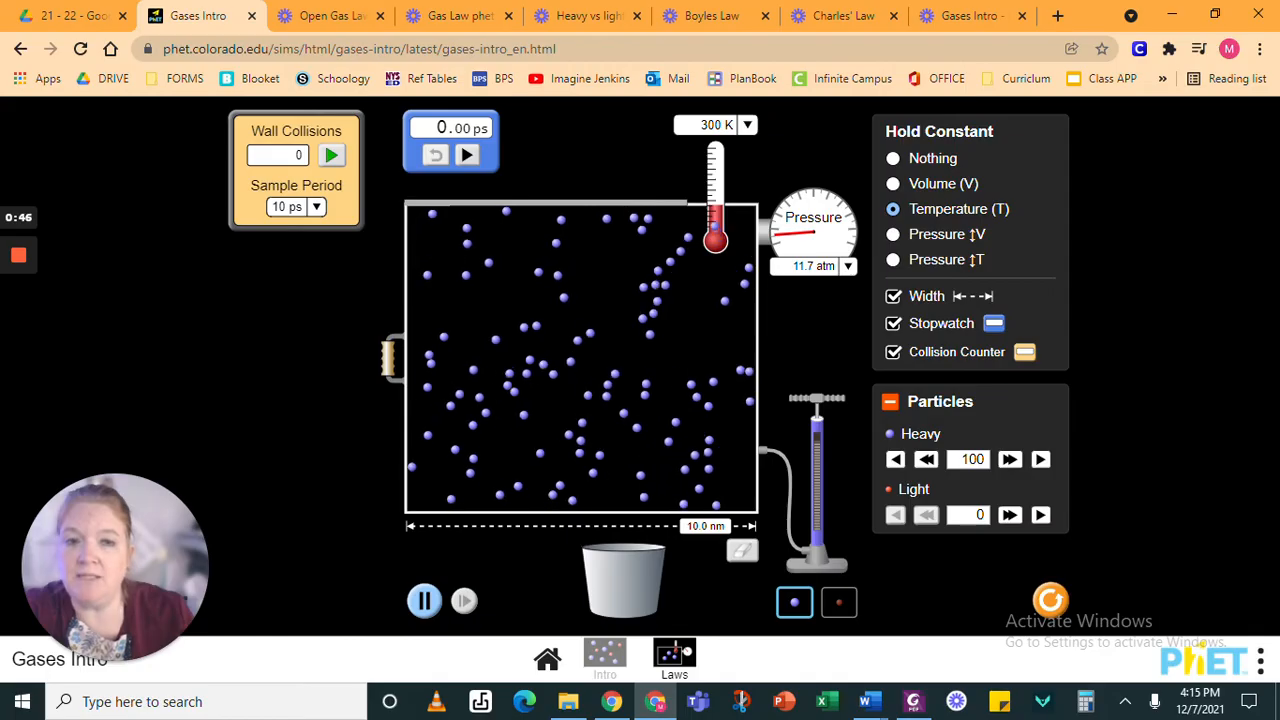
Hold pressure constant at 11.7 atm, pause the motion, and narrow the box to 9.8 nm
{"action": "left_click", "coordinate": [893, 234]}
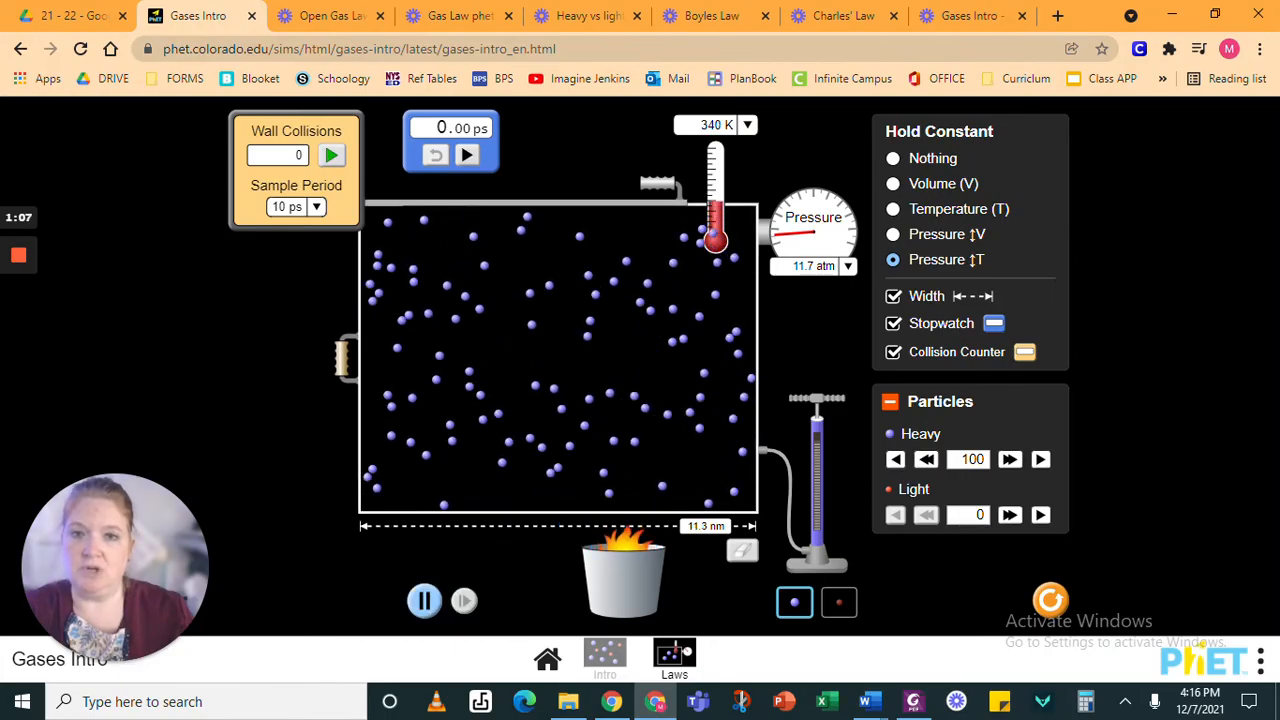
{"action": "left_click", "coordinate": [424, 600]}
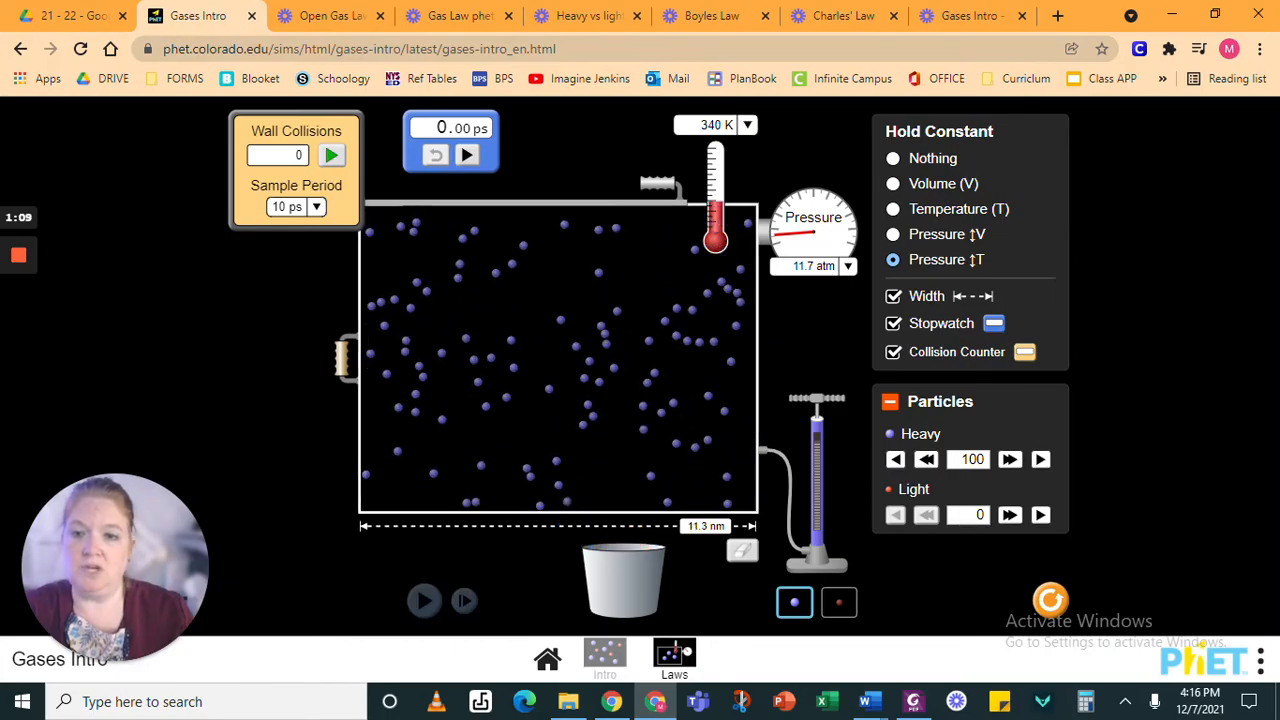
{"action": "left_click_drag", "start_coordinate": [362, 525], "coordinate": [585, 525]}
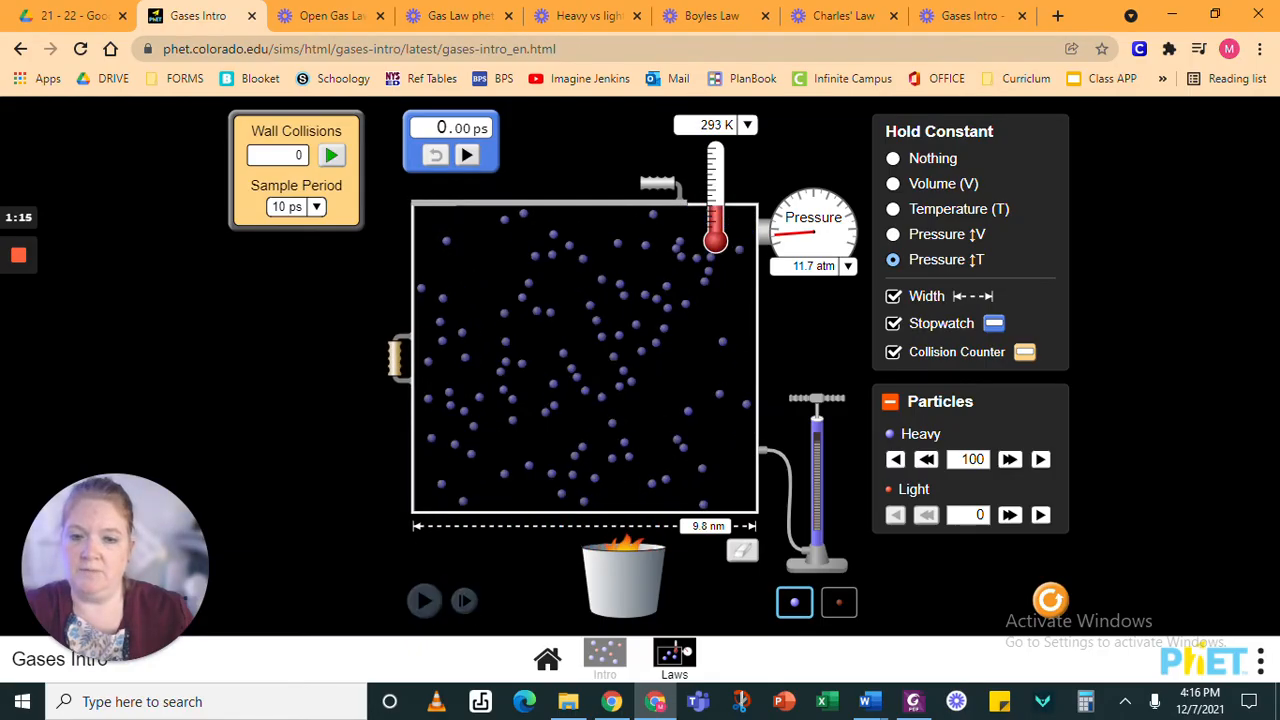
Resume particle motion and set Hold Constant to Nothing
{"action": "left_click", "coordinate": [424, 600]}
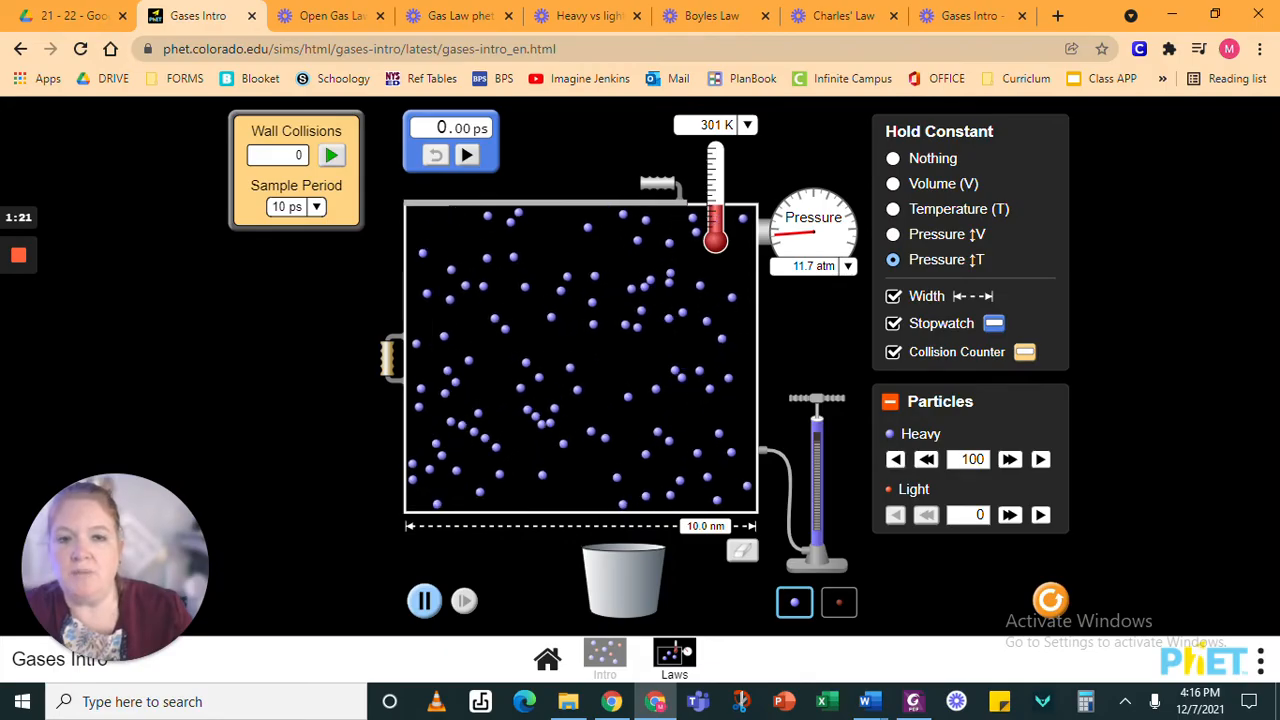
{"action": "left_click", "coordinate": [892, 183]}
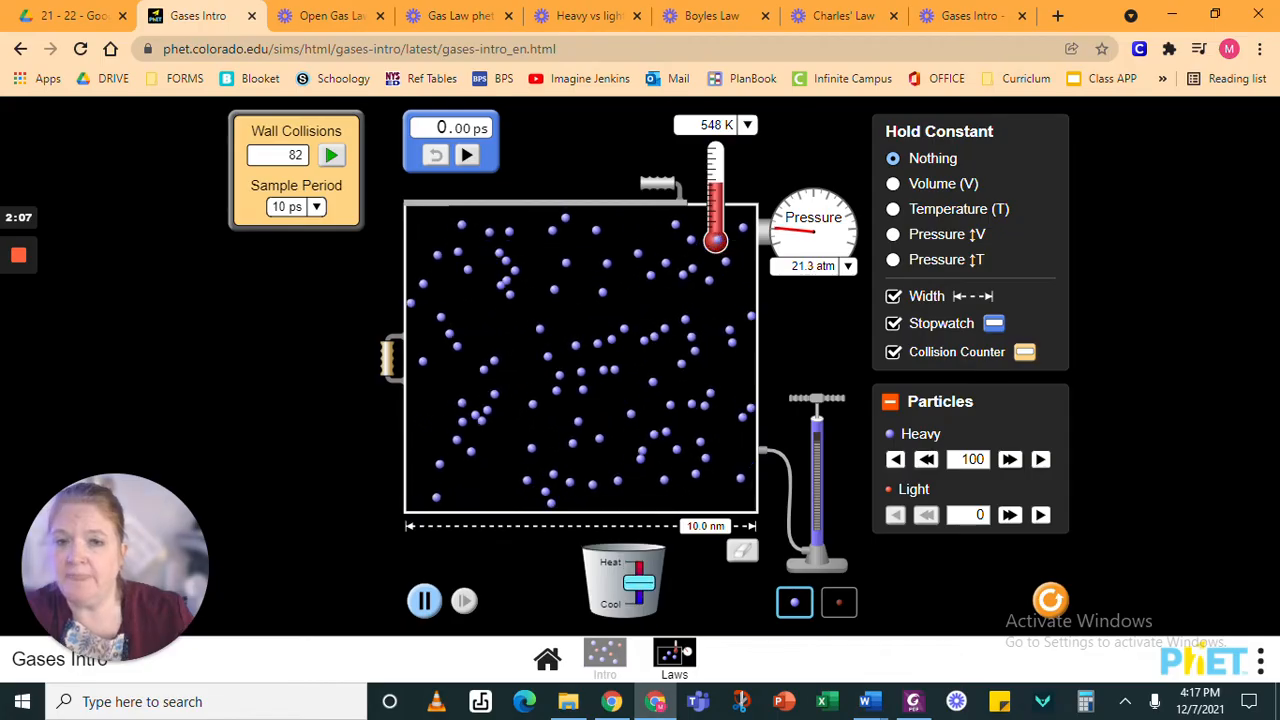
Restart the Wall Collisions counter from 0 with the gas at 548 K and 21.3 atm
{"action": "left_click", "coordinate": [332, 155]}
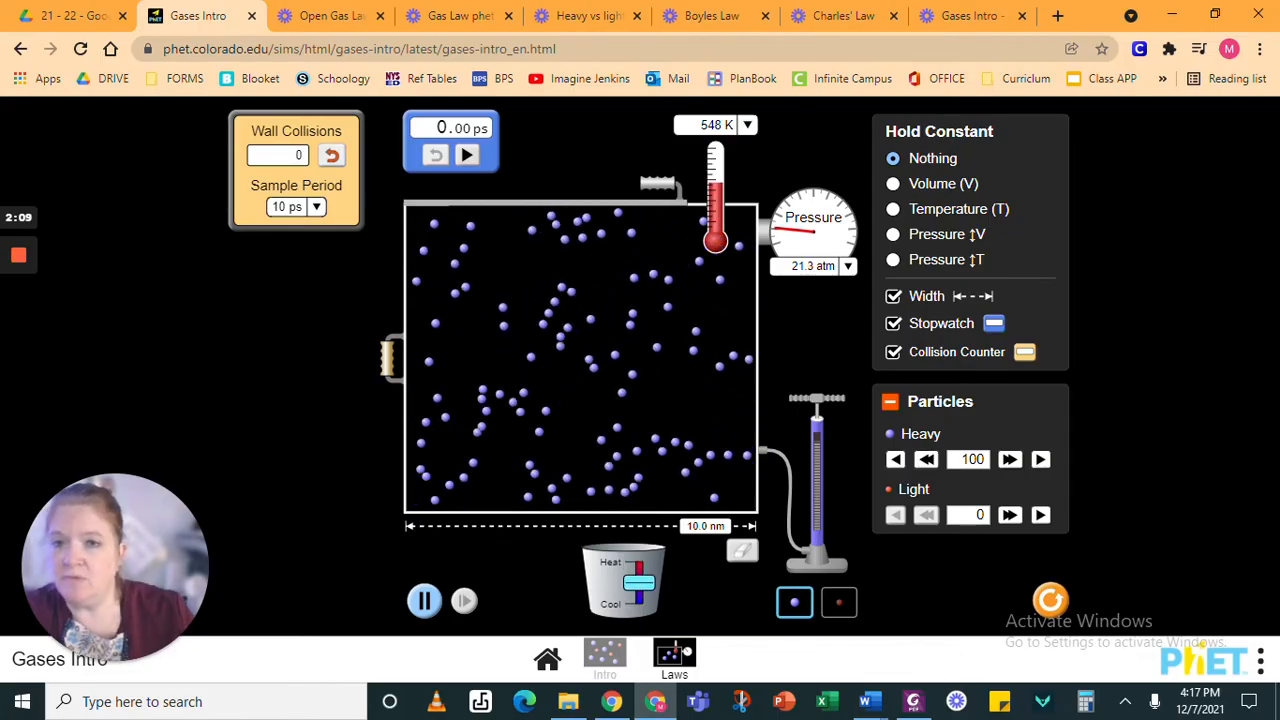